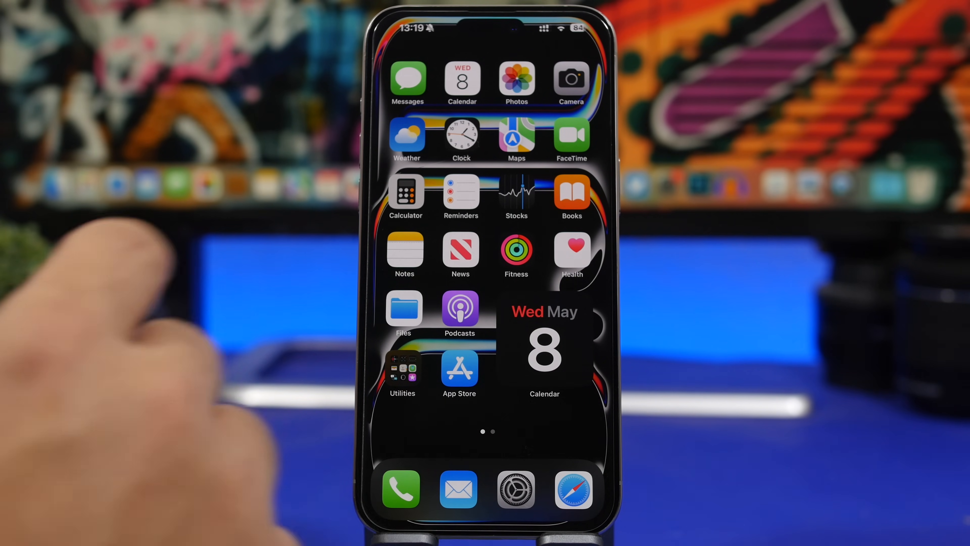
Launch the Files app from the Home Screen
left_click(461, 133)
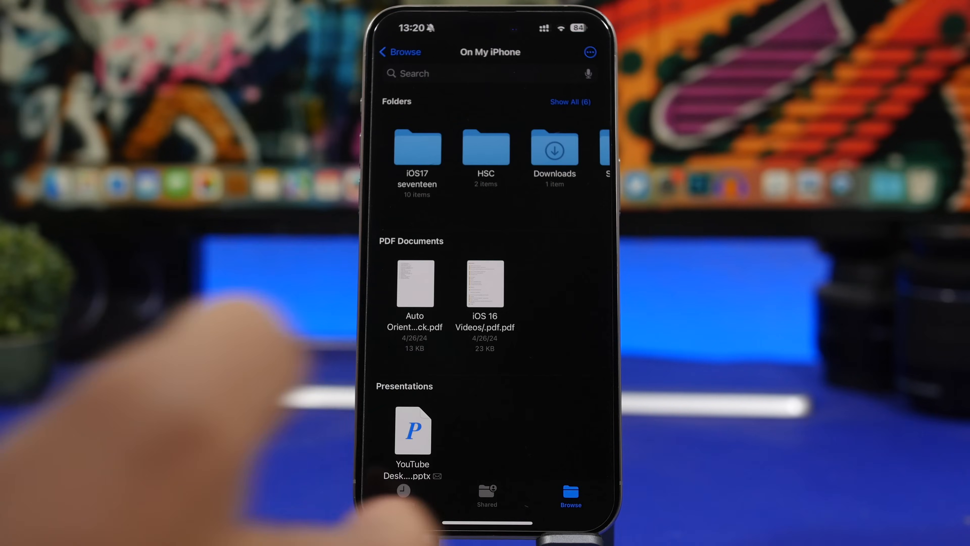
Show the On My iPhone location with its folders, PDFs and presentation
left_click(414, 284)
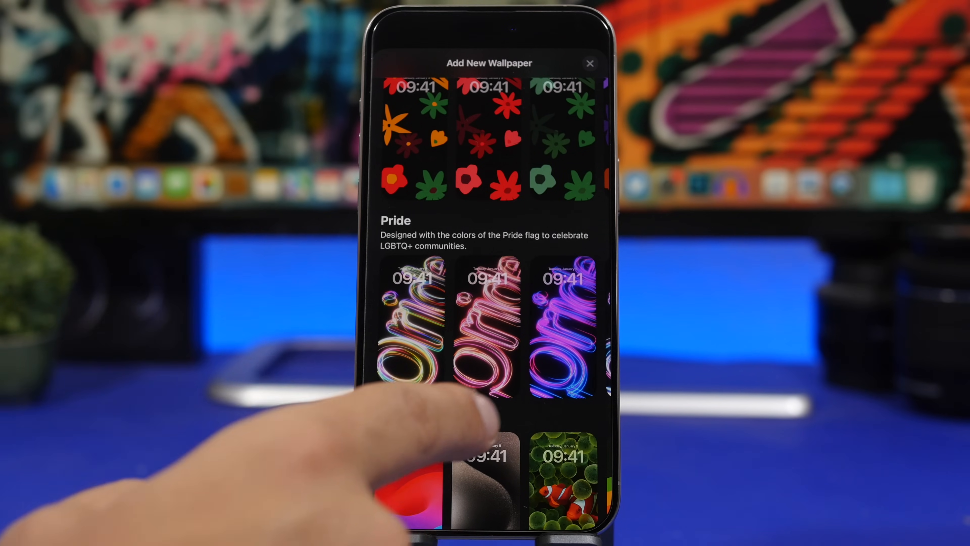
Swipe through the Pride wallpaper collection and choose the first Pride wallpaper
scroll("left", 3)
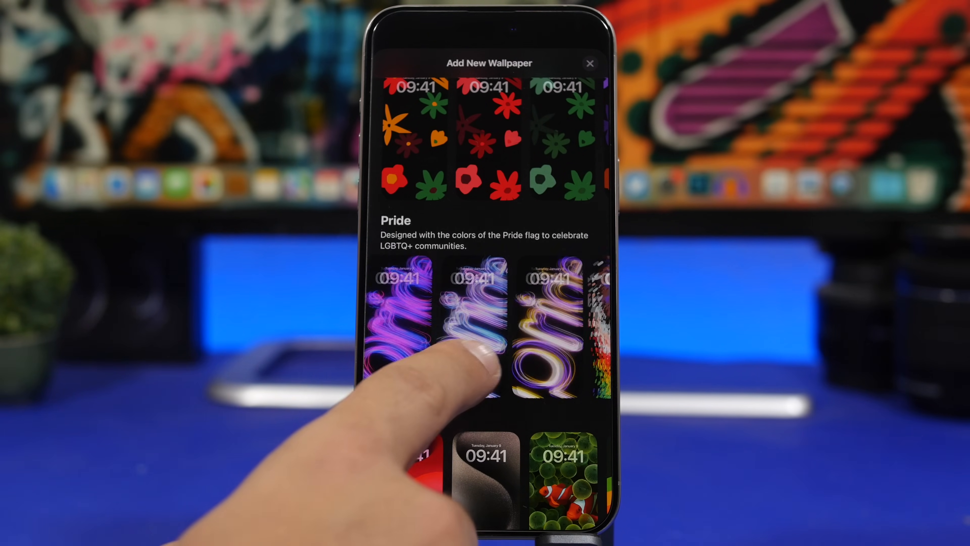
scroll("left", 3)
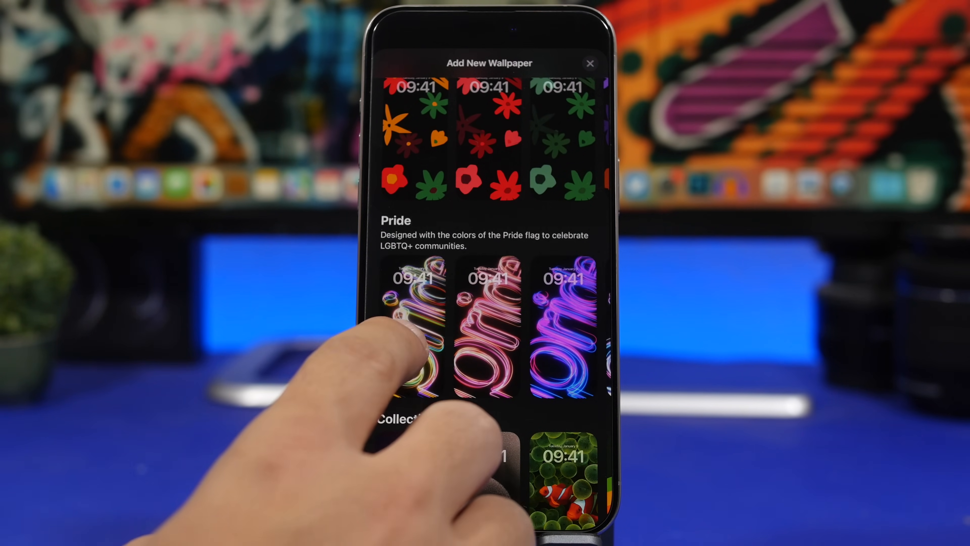
left_click(414, 328)
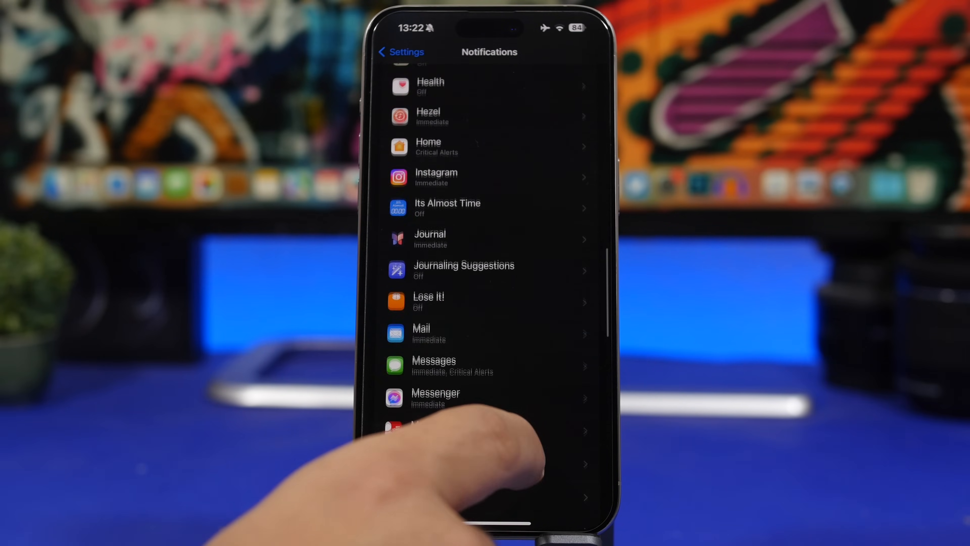
Scroll through the per-app list in Settings > Notifications
scroll("up", 3)
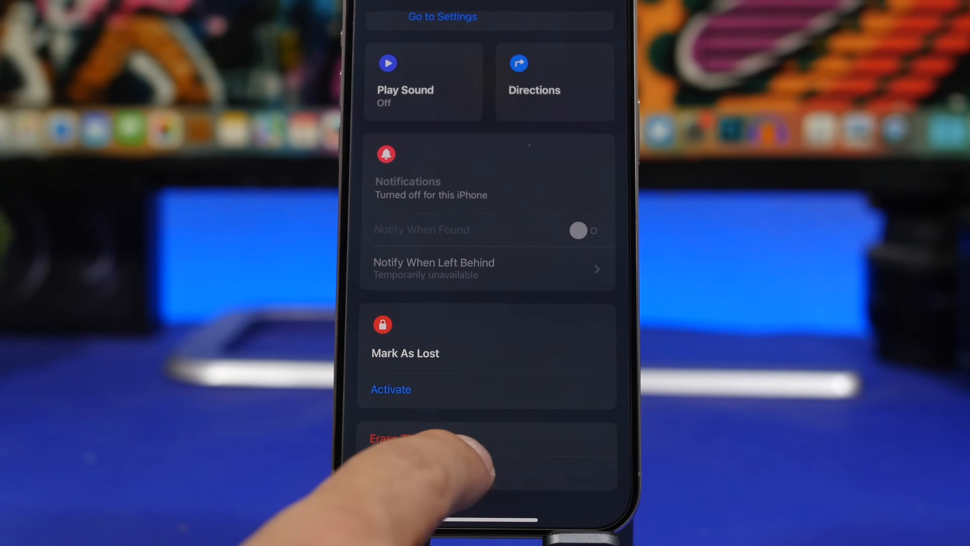
Show this iPhone's Find My details down to Mark As Lost and Erase This Device
left_click(419, 472)
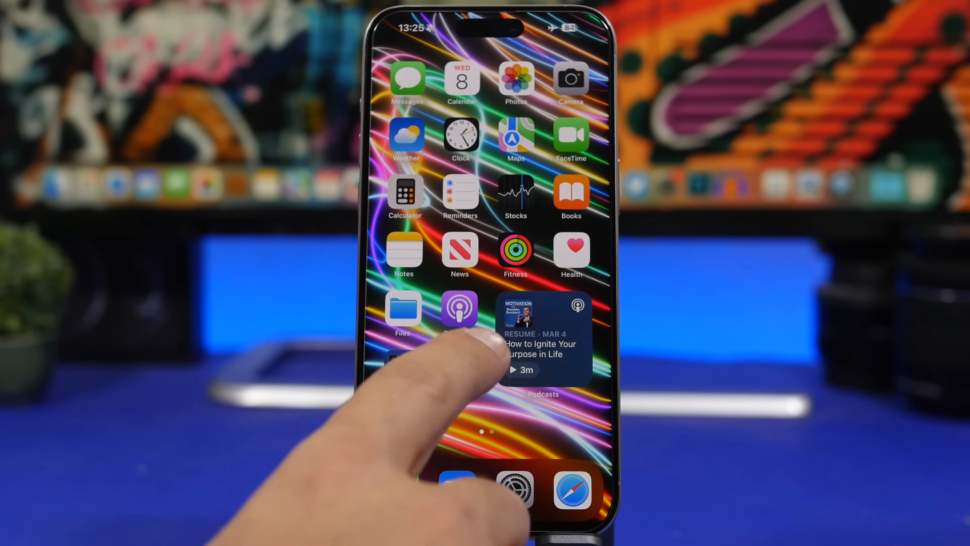
Launch News offline and scroll the Today feed to show stories still load
left_click(459, 251)
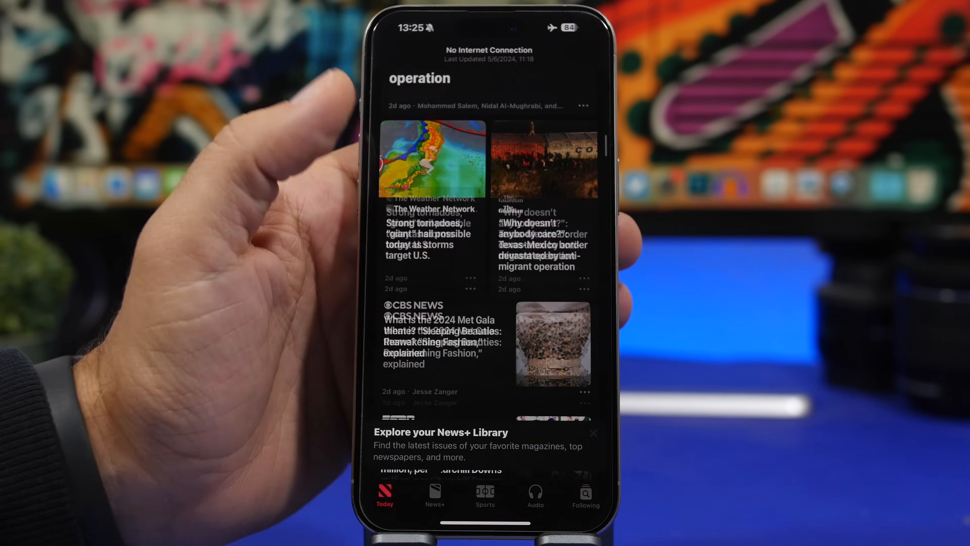
scroll("down", 3)
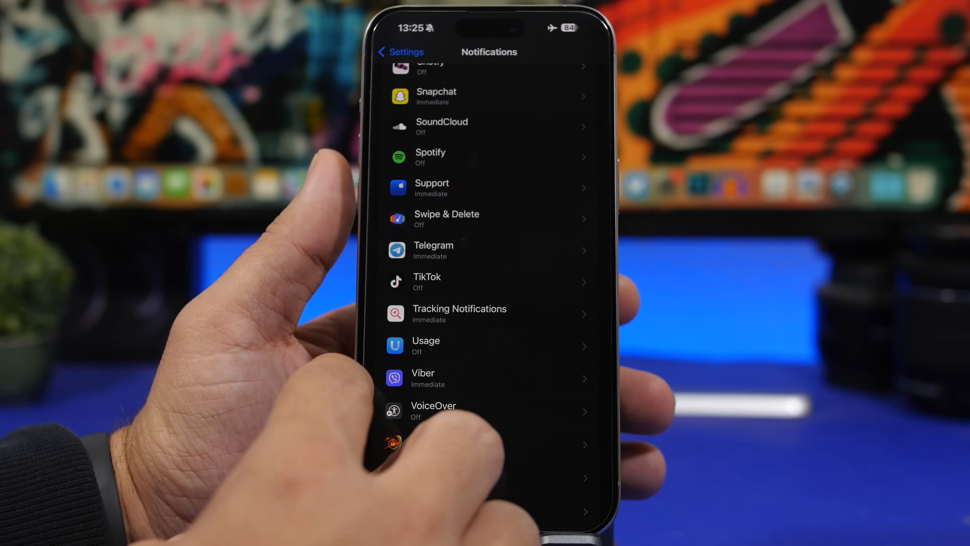
Go to News settings and bring up its News+ Offline Mode download options
left_click(401, 51)
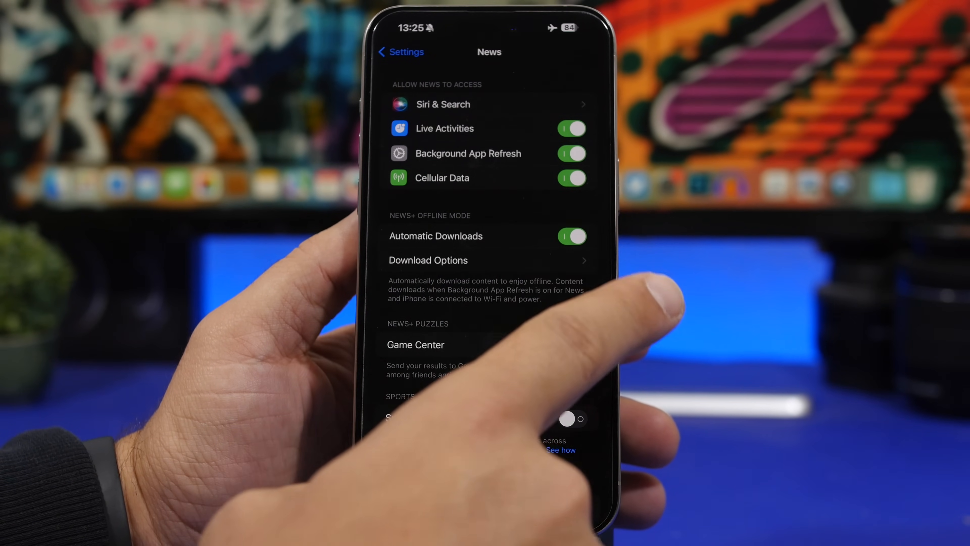
left_click(427, 260)
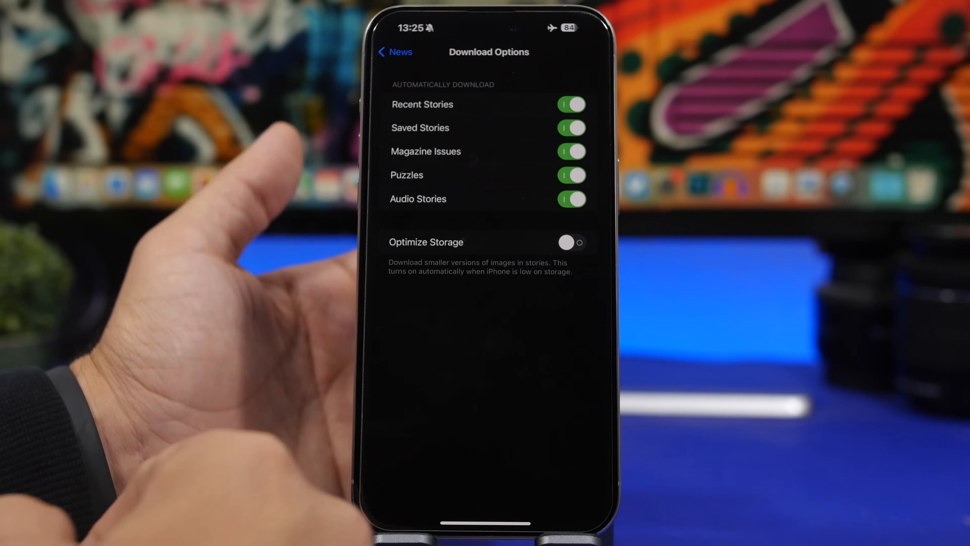
Leave the News download options and return to the Home Screen
left_click(570, 242)
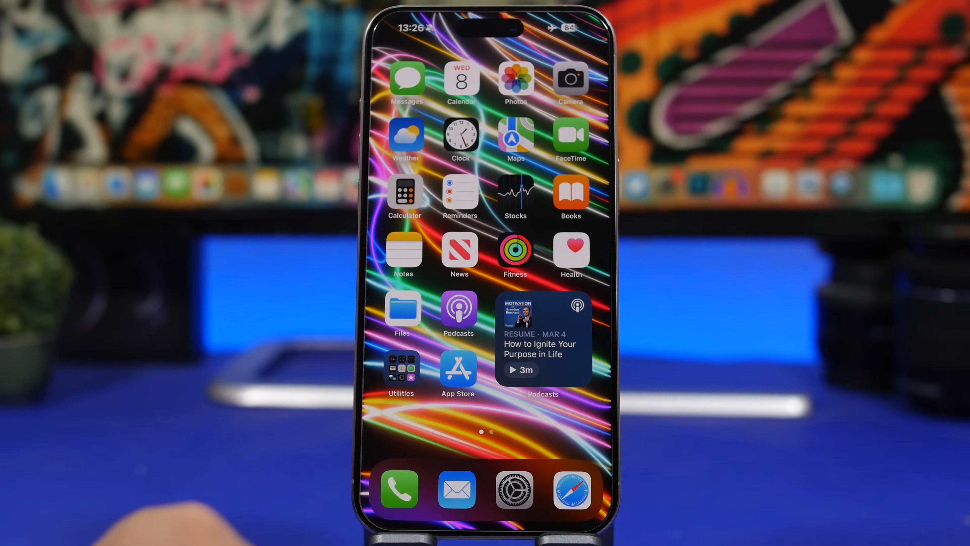
In Settings > Battery, switch the usage view to the last 10 days
left_click(514, 489)
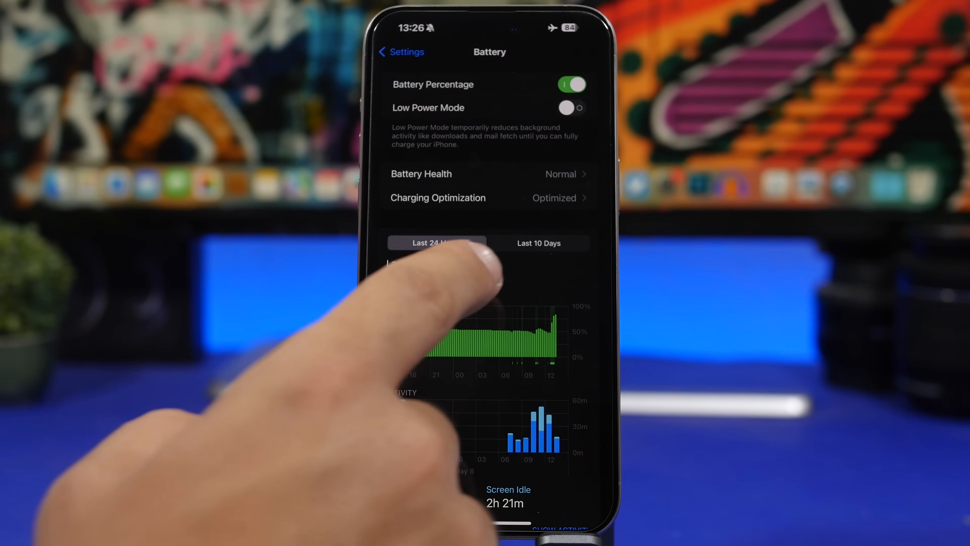
left_click(537, 242)
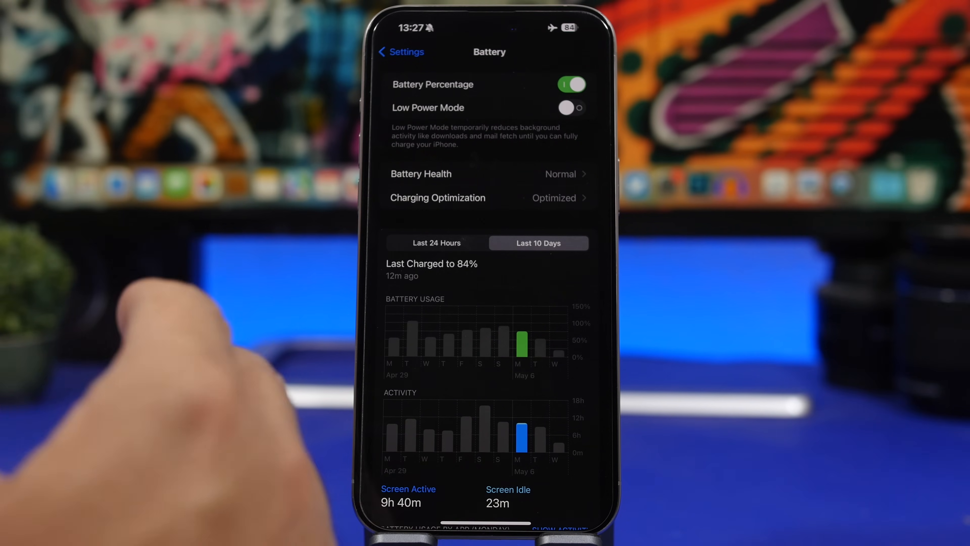
mouse_move(185, 372)
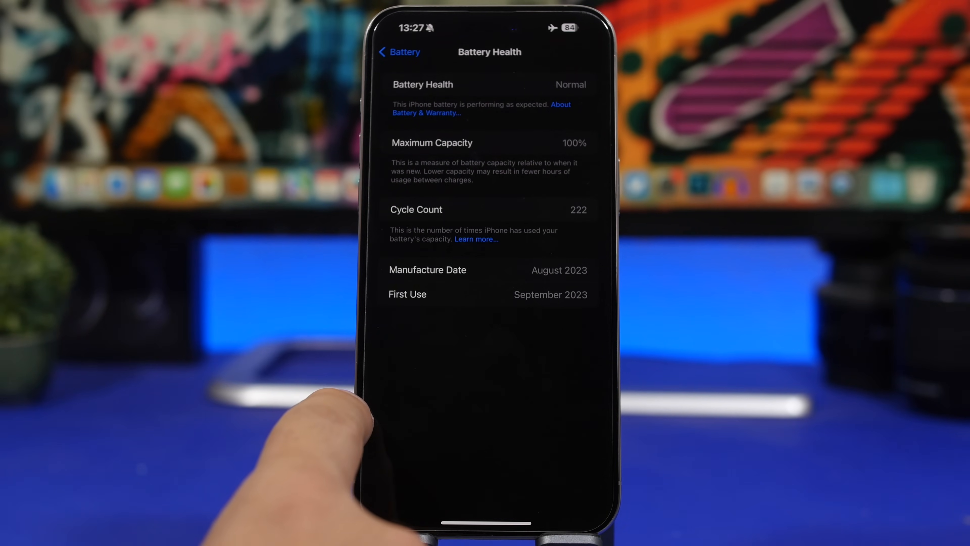
Leave Battery Health (100% capacity, 222 cycles) and return to the Home Screen
left_click(399, 52)
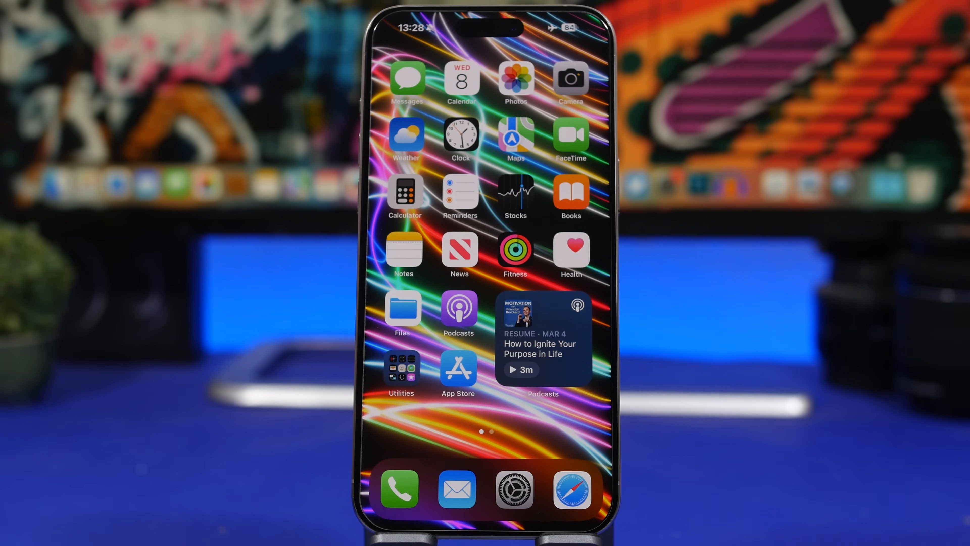
Launch the Settings app from the dock to show the main settings list
left_click(514, 489)
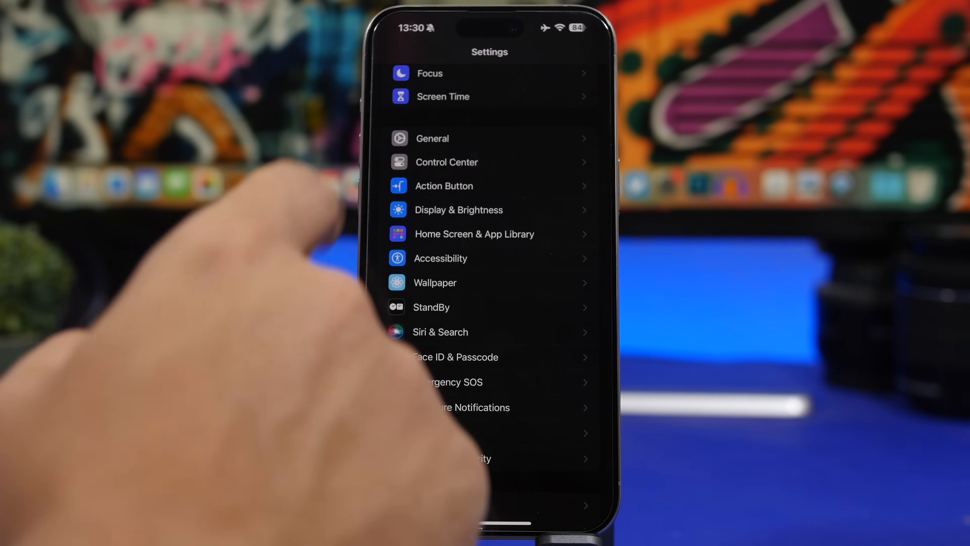
Check Beta Updates shows iOS 17 Developer Beta under General > Software Update, then open Calendar to May 2024
left_click(432, 138)
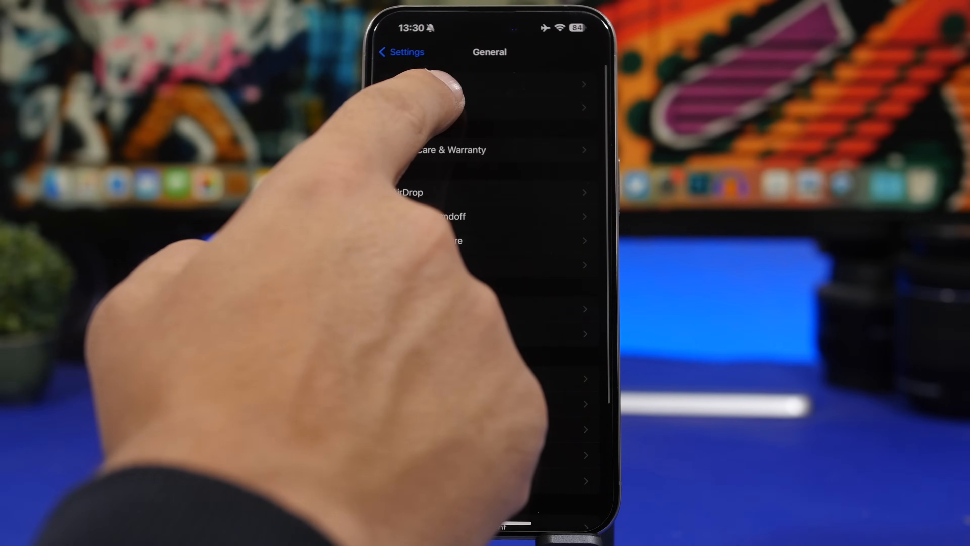
left_click(489, 83)
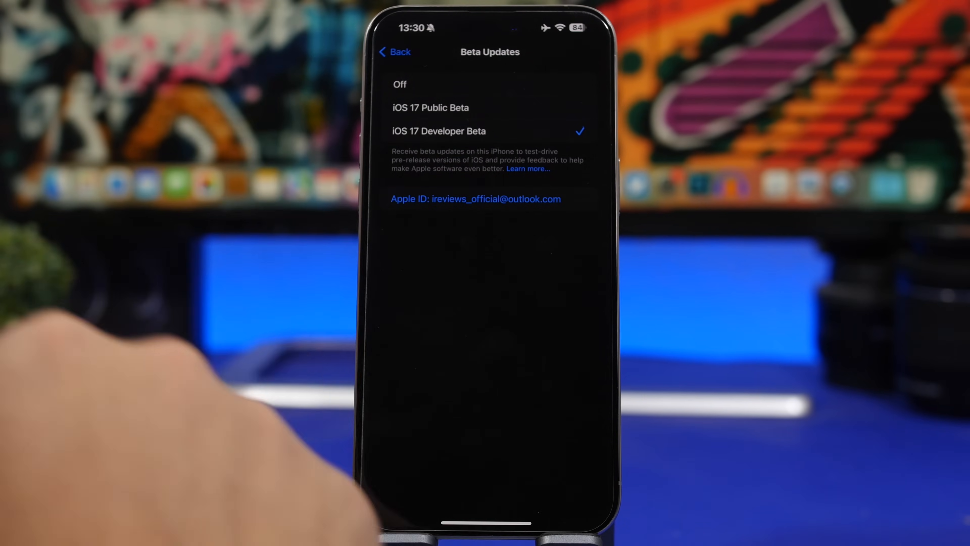
left_click(394, 51)
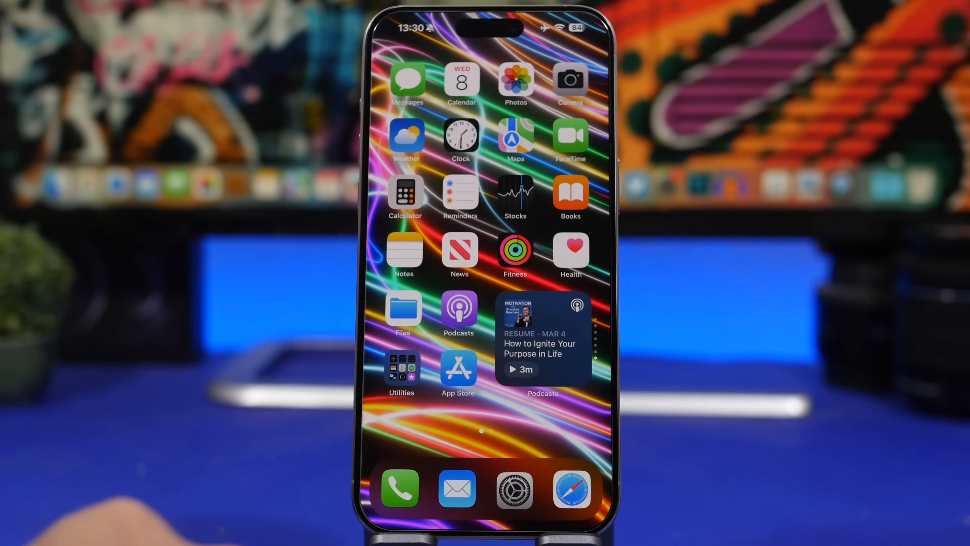
left_click(462, 79)
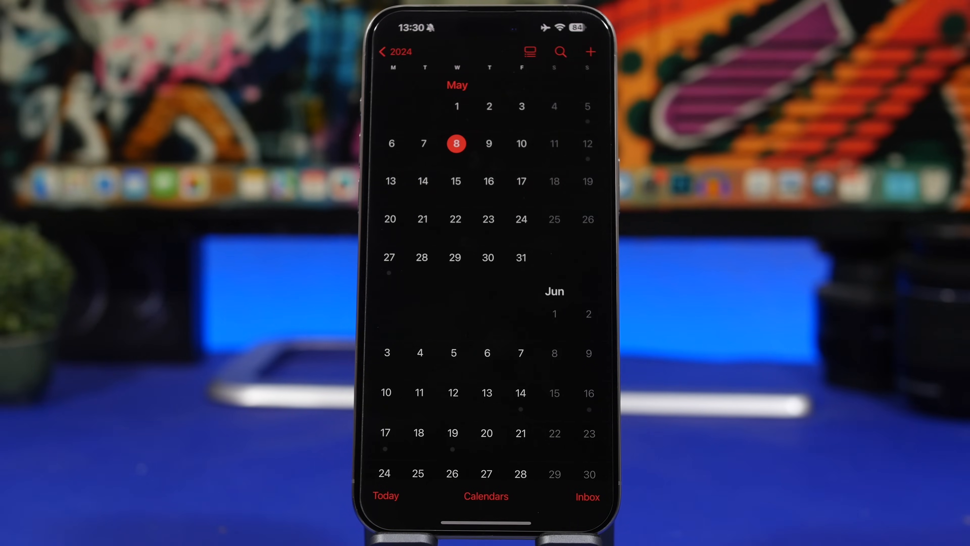